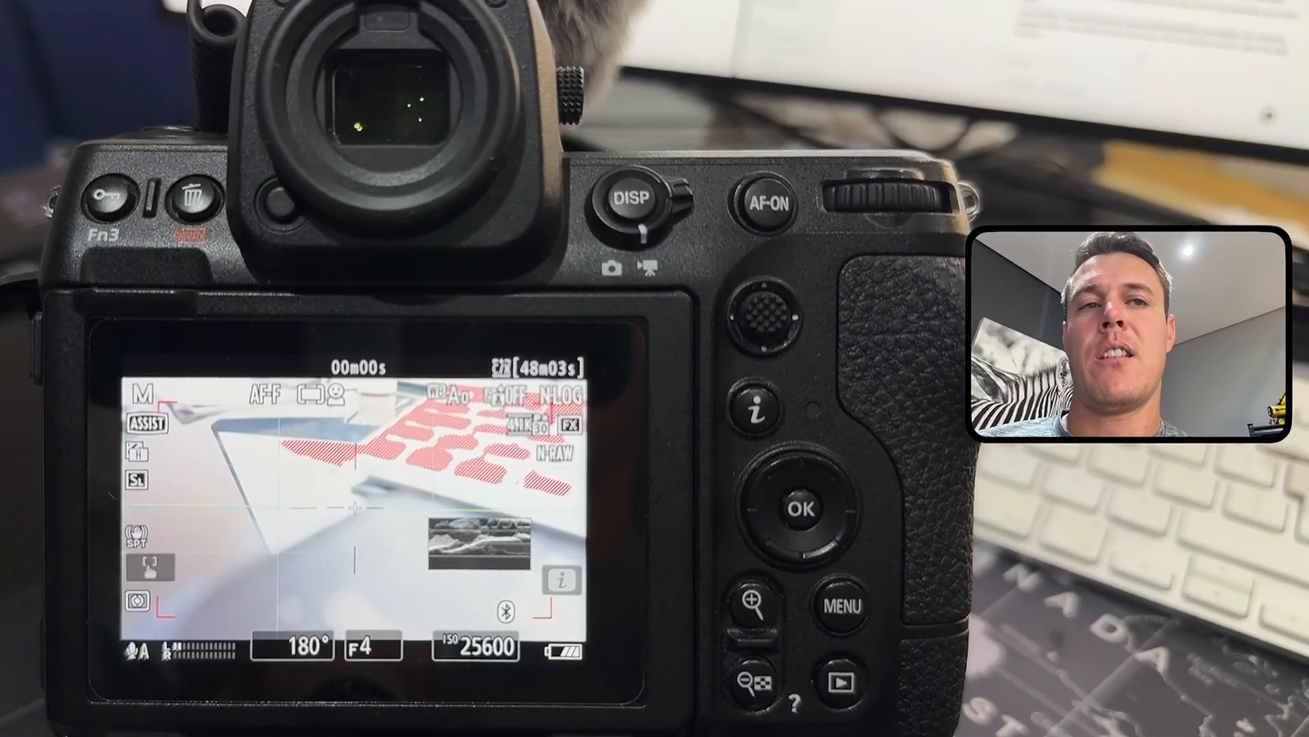
Bring up the menu and select WFM under g18 Brightness information display.
left_click(802, 510)
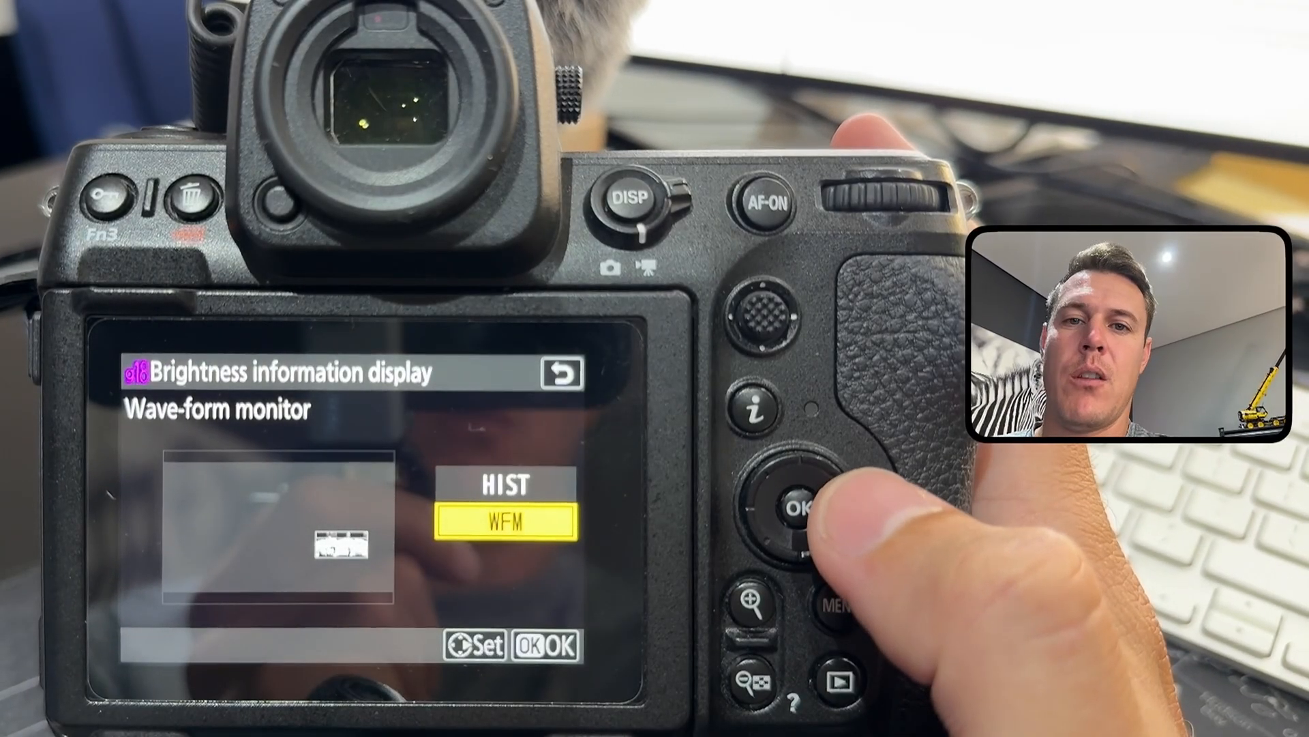
Confirm the waveform monitor display and choose transparency level 3 (high).
left_click(793, 507)
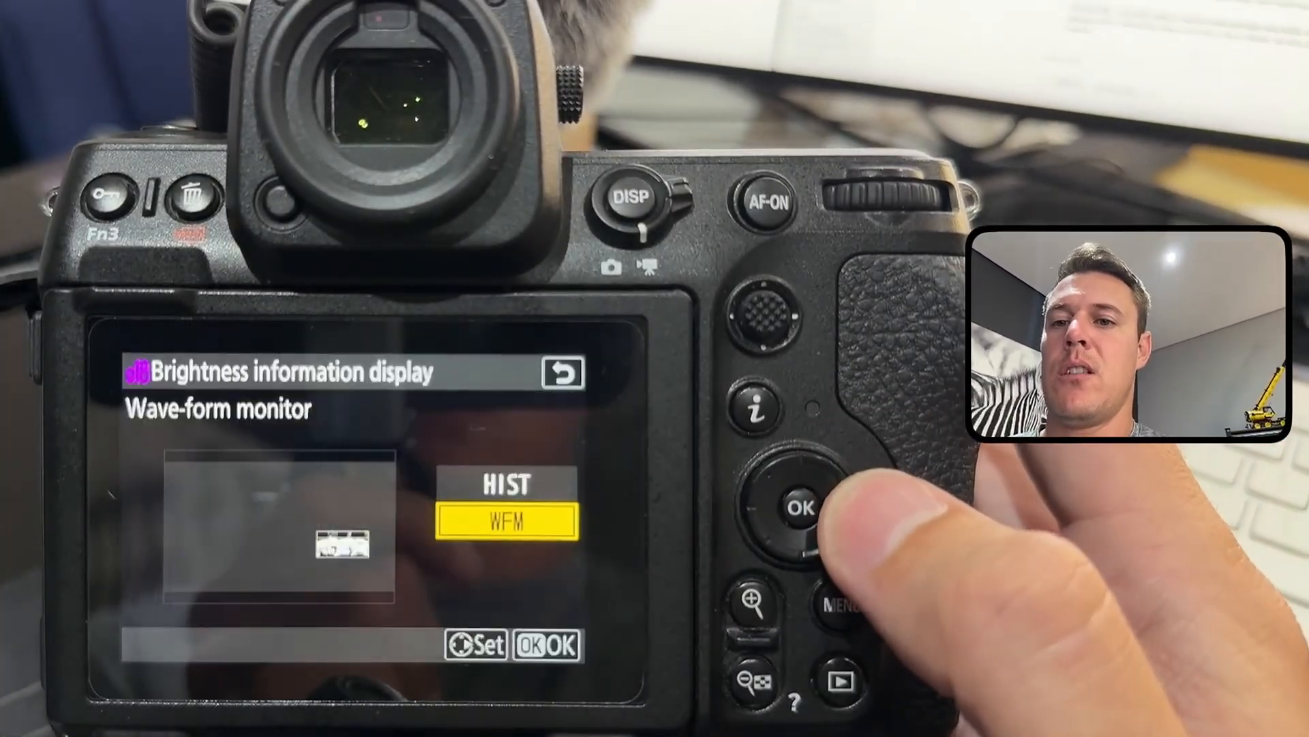
left_click(800, 506)
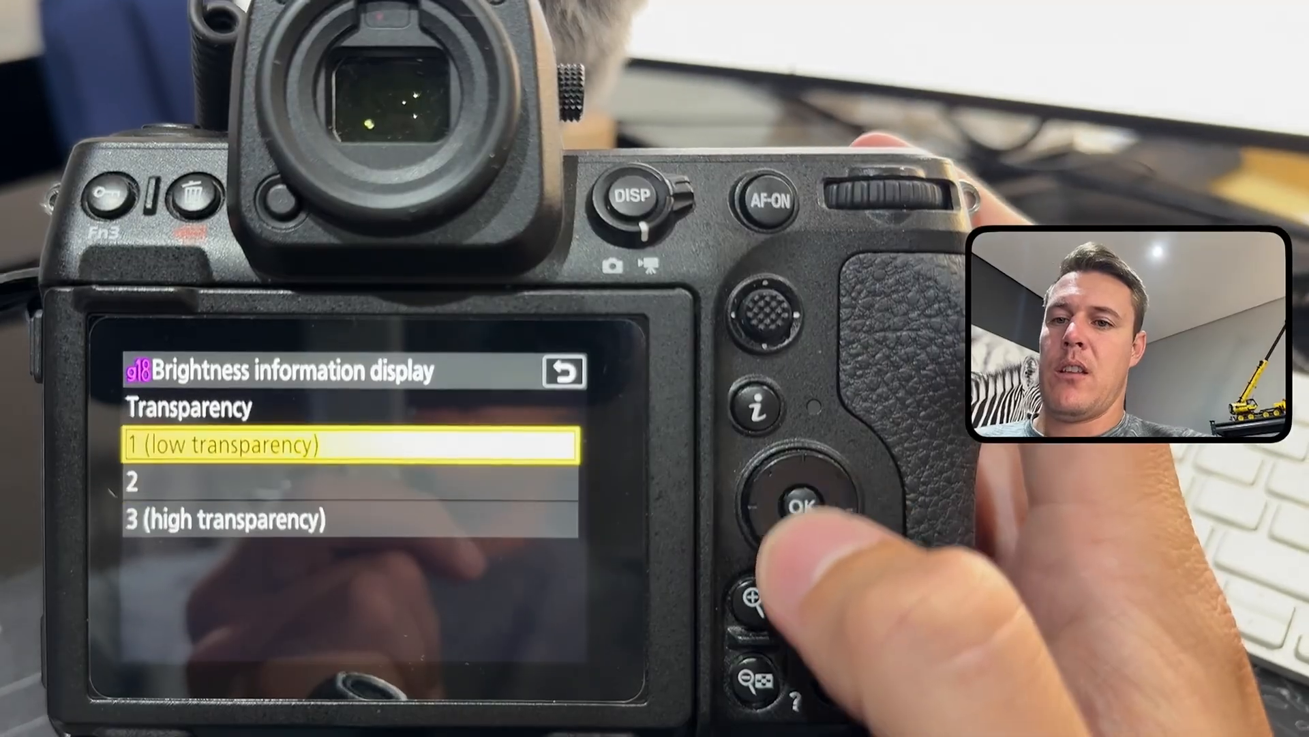
left_click(791, 502)
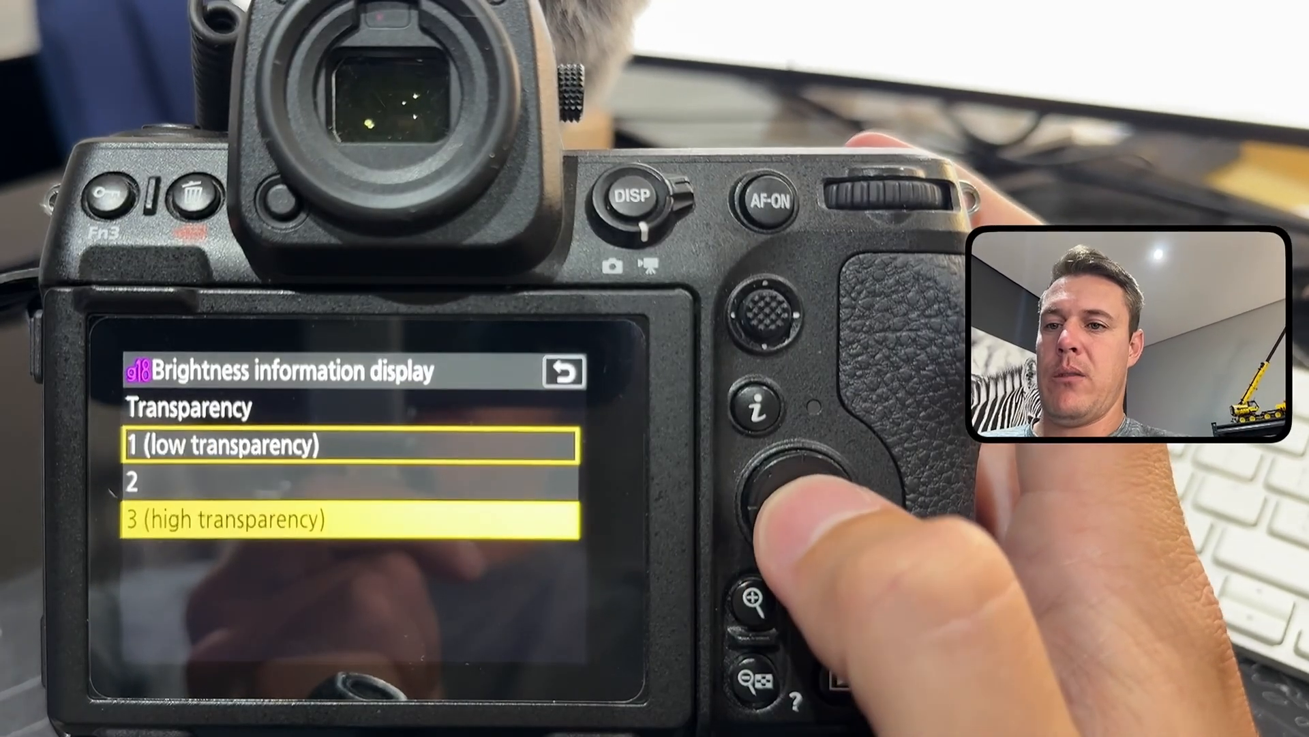